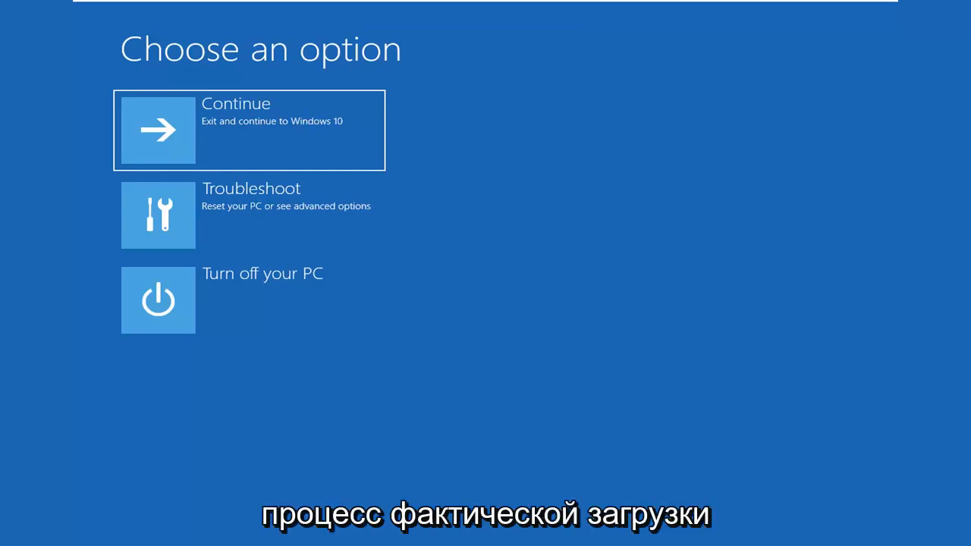
pyautogui.moveTo(361, 405)
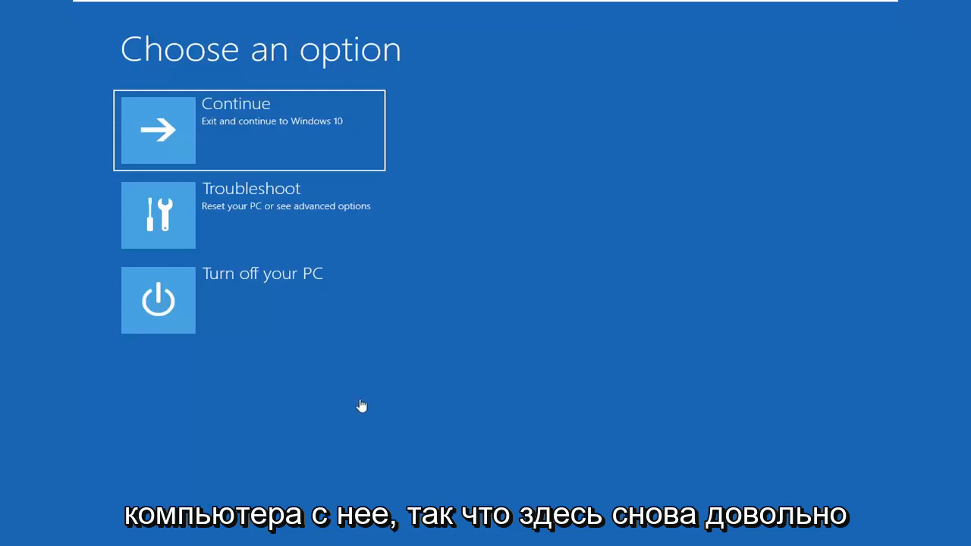
pyautogui.moveTo(295, 379)
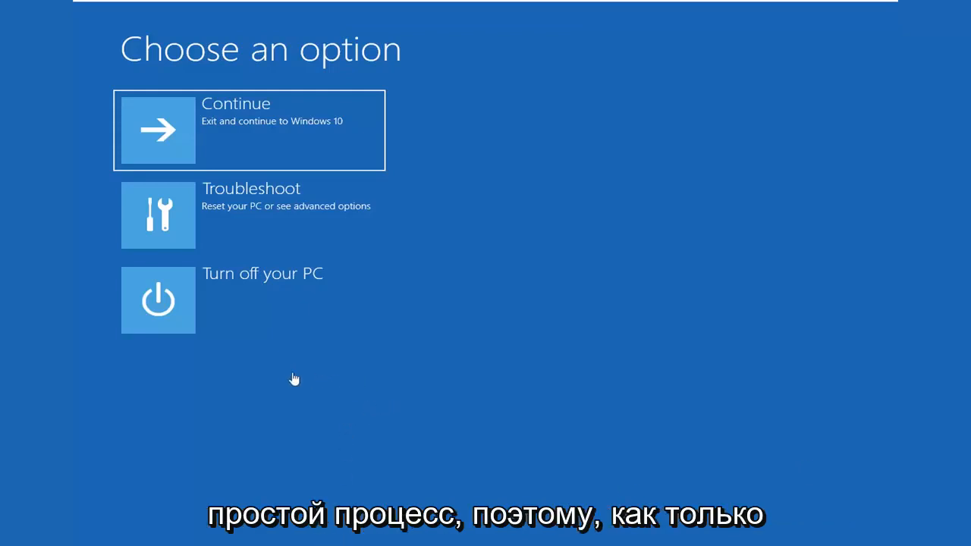
pyautogui.moveTo(427, 106)
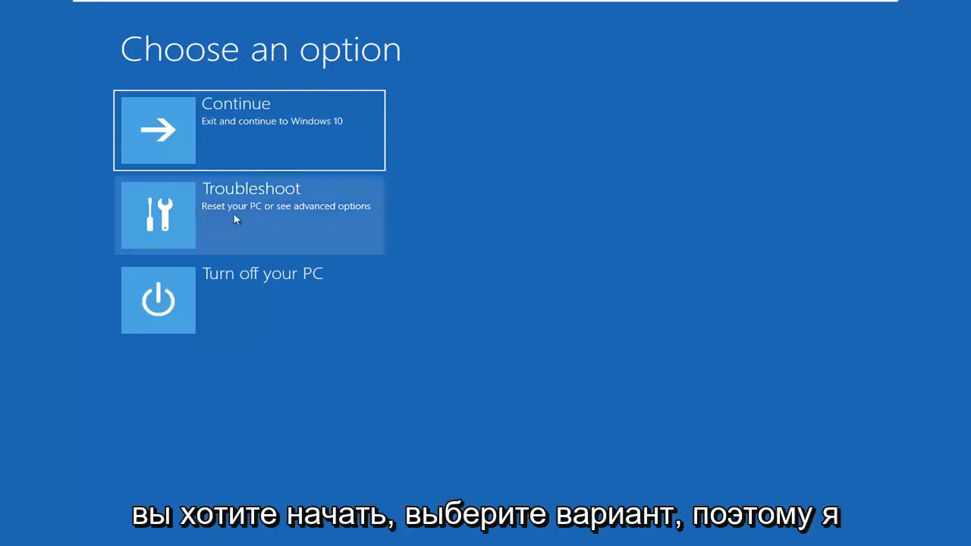
# Step: Open the Troubleshoot page from the recovery Choose an option screen
pyautogui.click(249, 215)
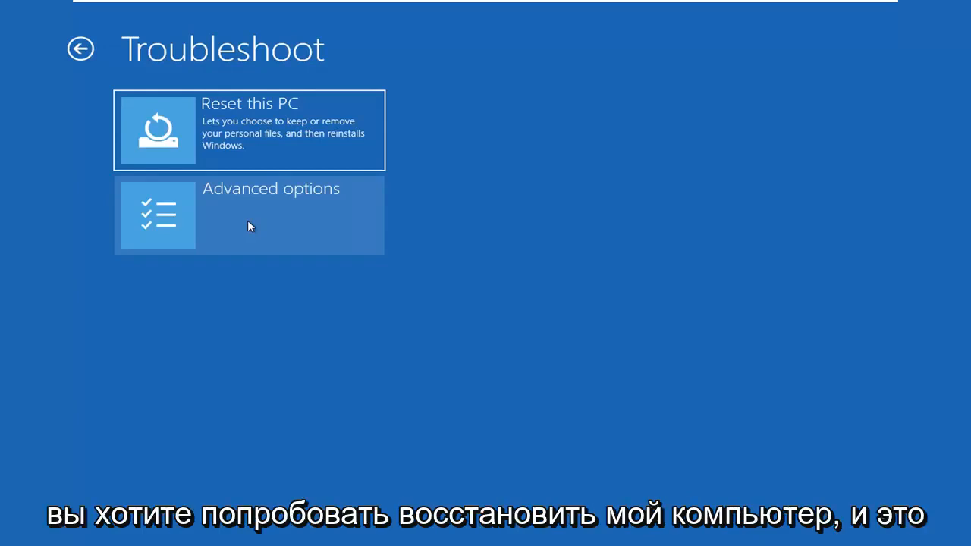
pyautogui.moveTo(596, 160)
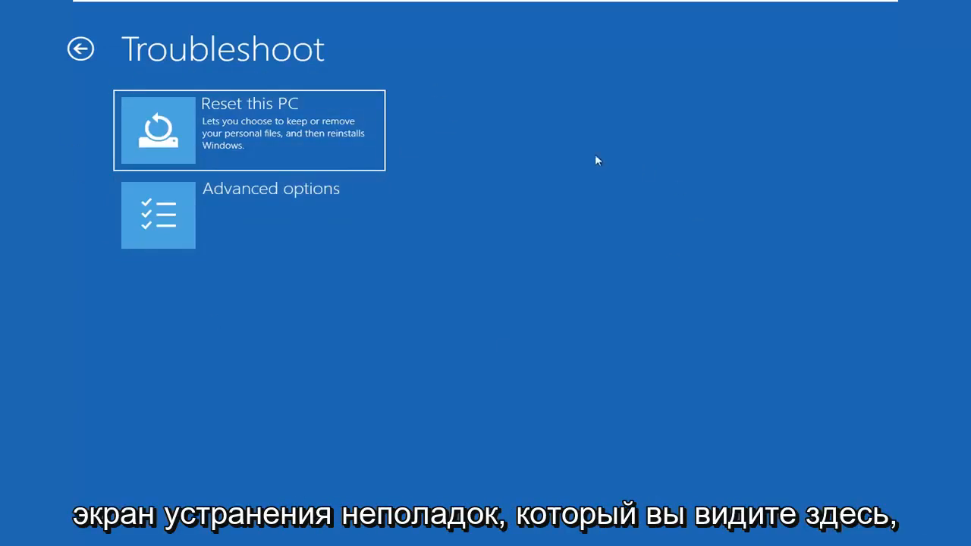
pyautogui.moveTo(425, 276)
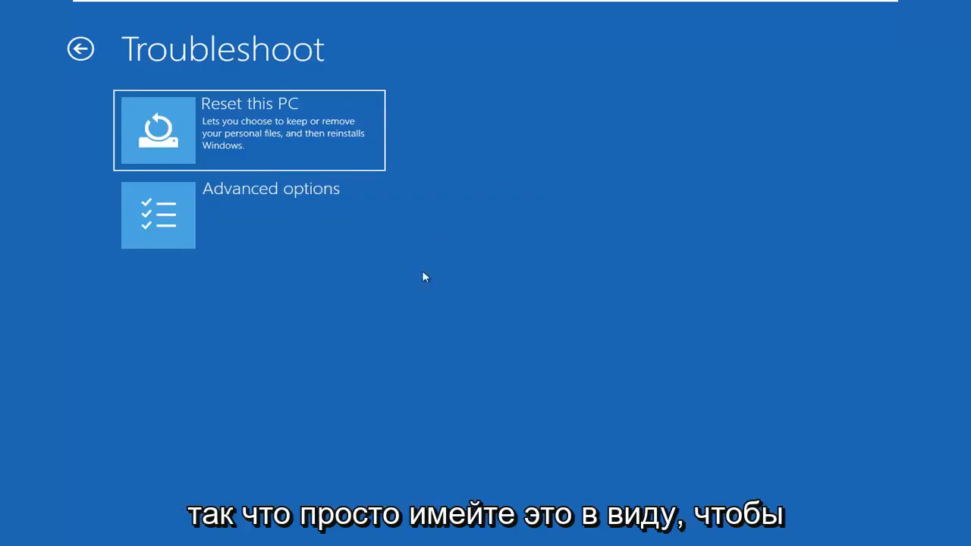
pyautogui.moveTo(531, 185)
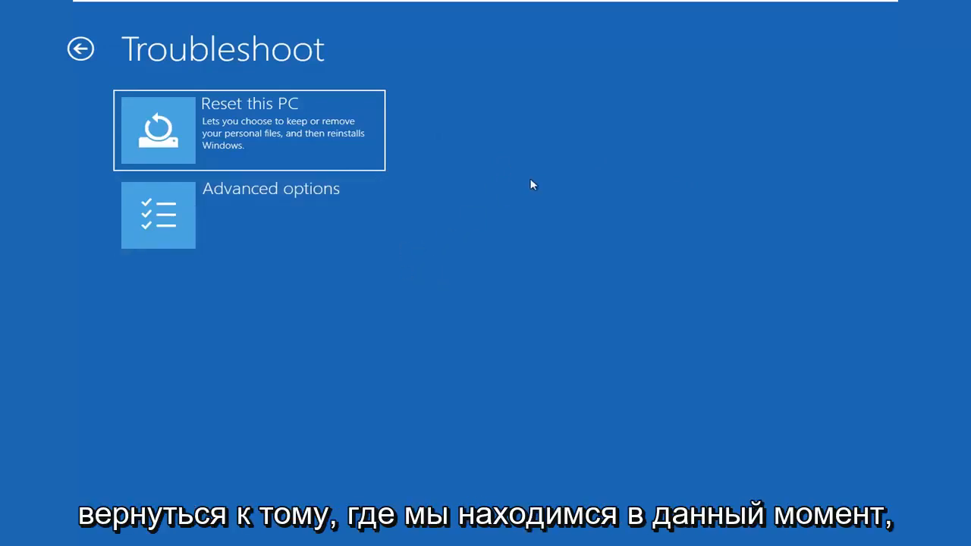
pyautogui.moveTo(189, 192)
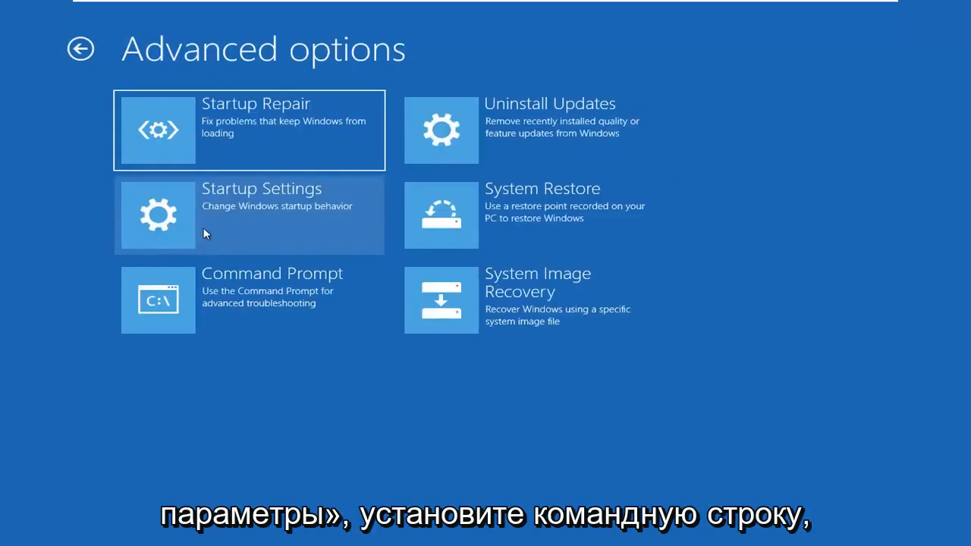
pyautogui.moveTo(232, 308)
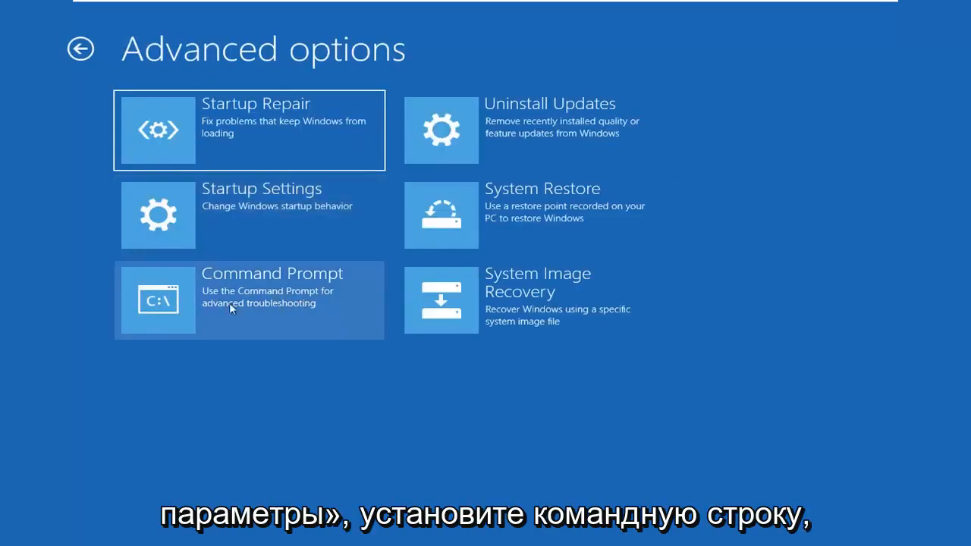
pyautogui.click(249, 300)
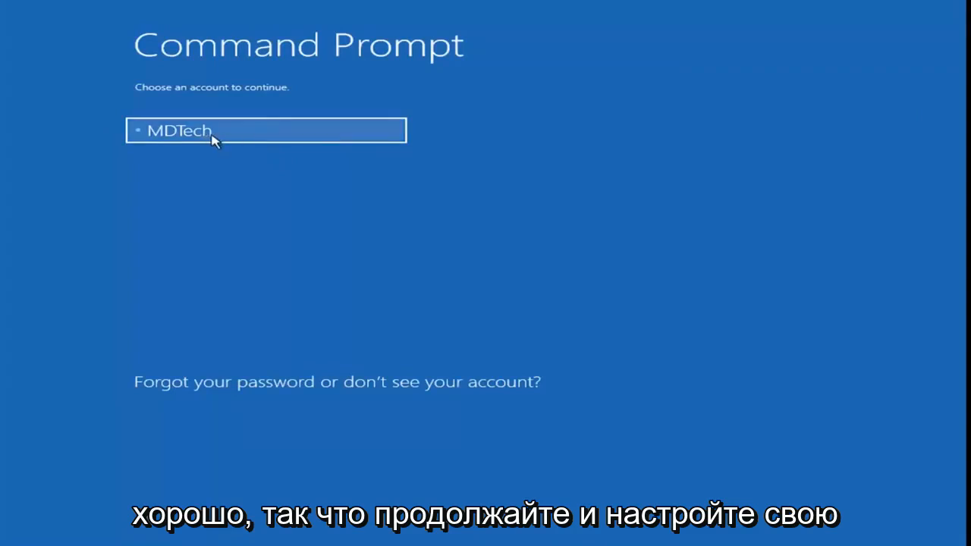
# Step: Sign in as the administrator account with an empty password to reach Command Prompt
pyautogui.click(265, 129)
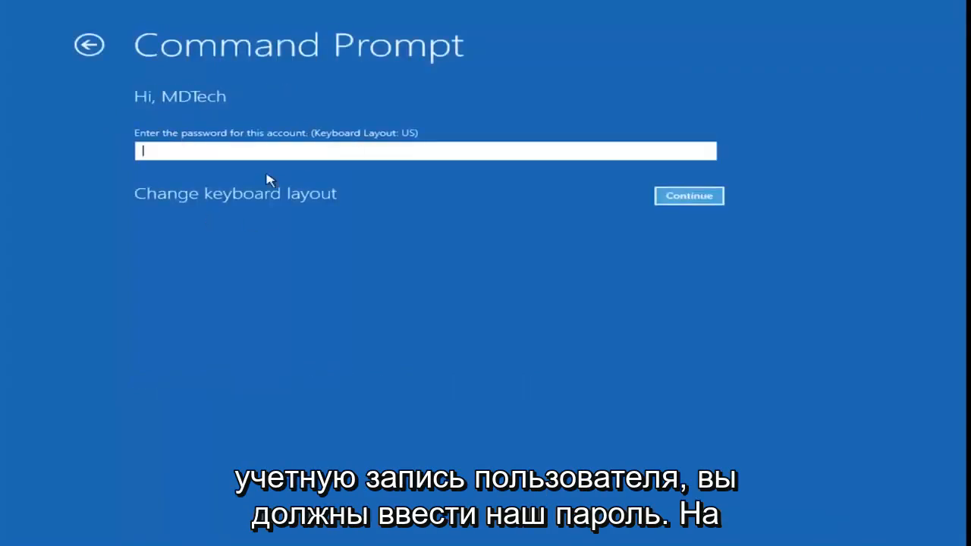
pyautogui.moveTo(303, 134)
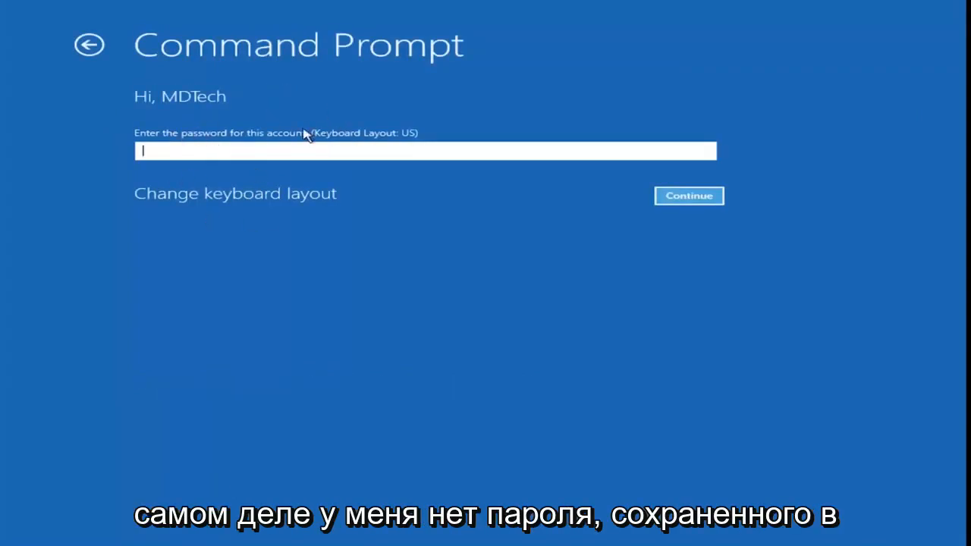
pyautogui.moveTo(387, 169)
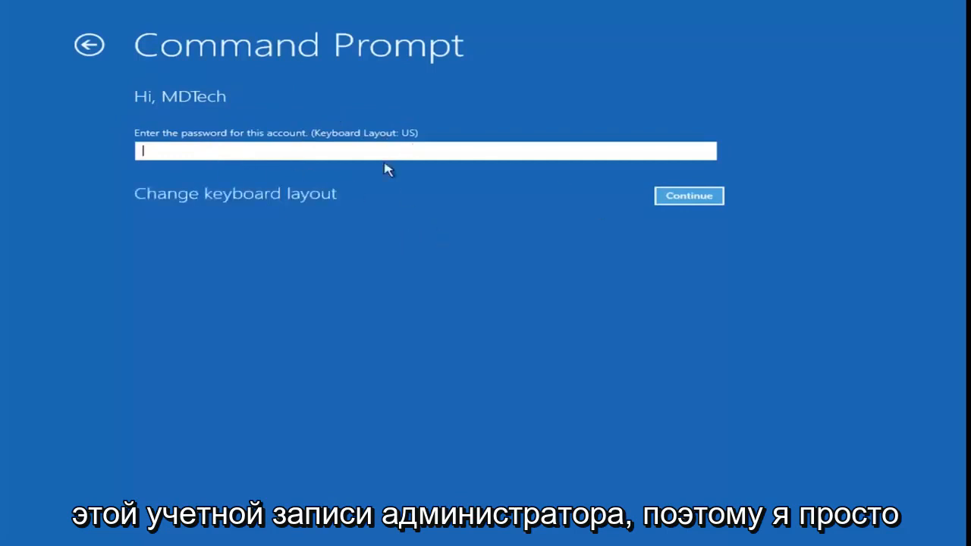
pyautogui.click(687, 196)
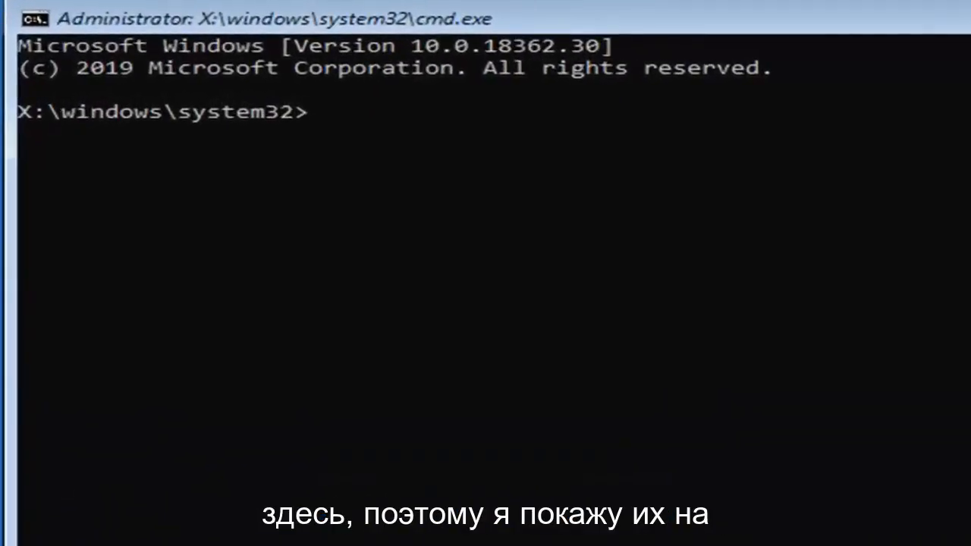
pyautogui.moveTo(641, 124)
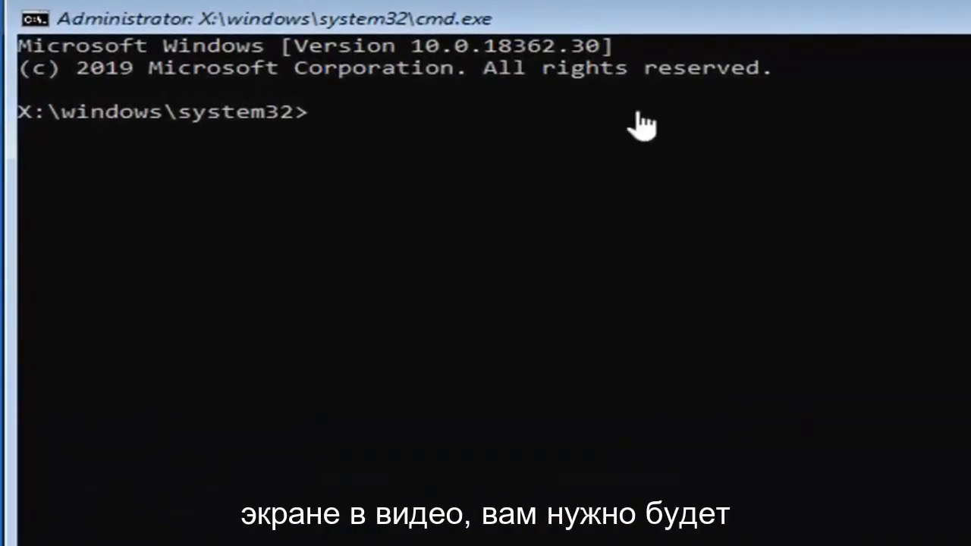
pyautogui.moveTo(369, 146)
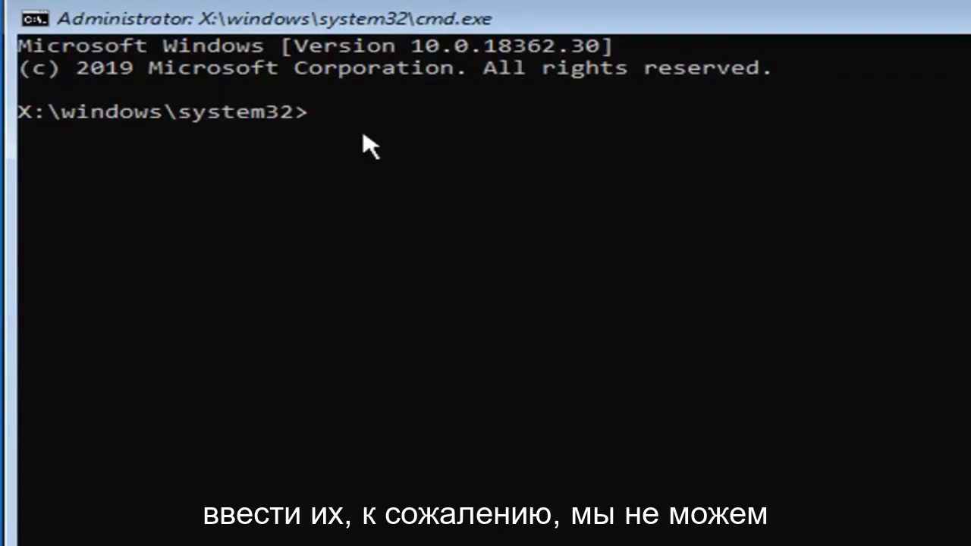
pyautogui.moveTo(539, 223)
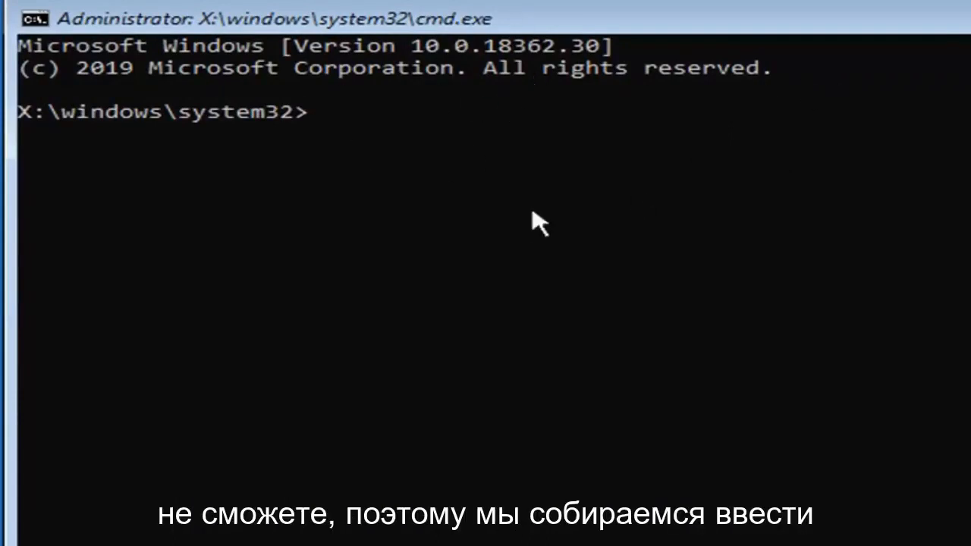
pyautogui.moveTo(537, 233)
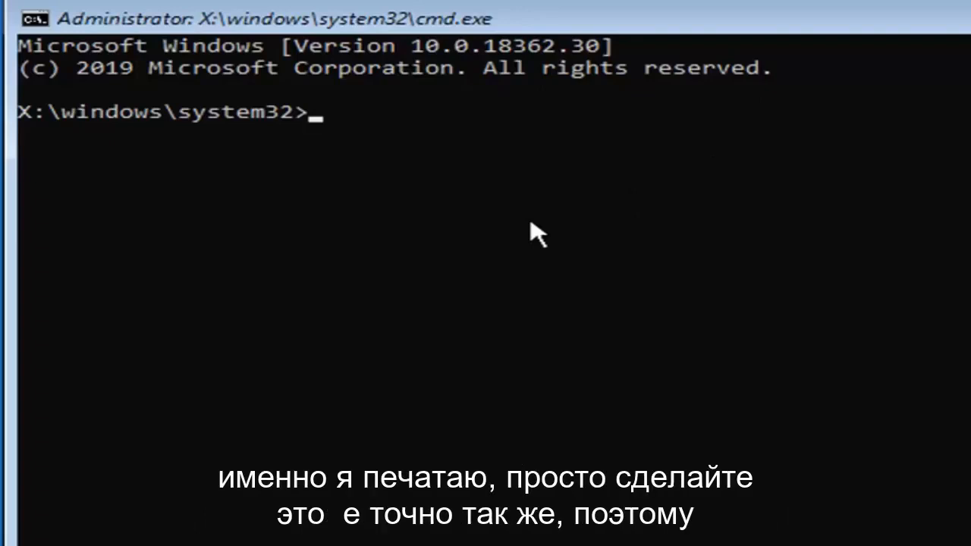
# Step: Enter 'bootrec.exe /fixmbr' at the X:\windows\system32> prompt without running it
pyautogui.write('b')
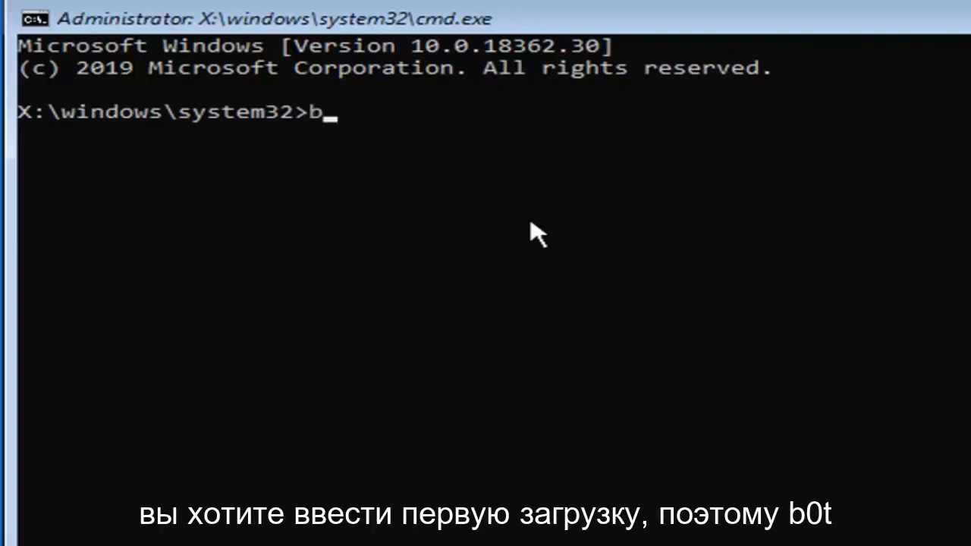
pyautogui.write('oot')
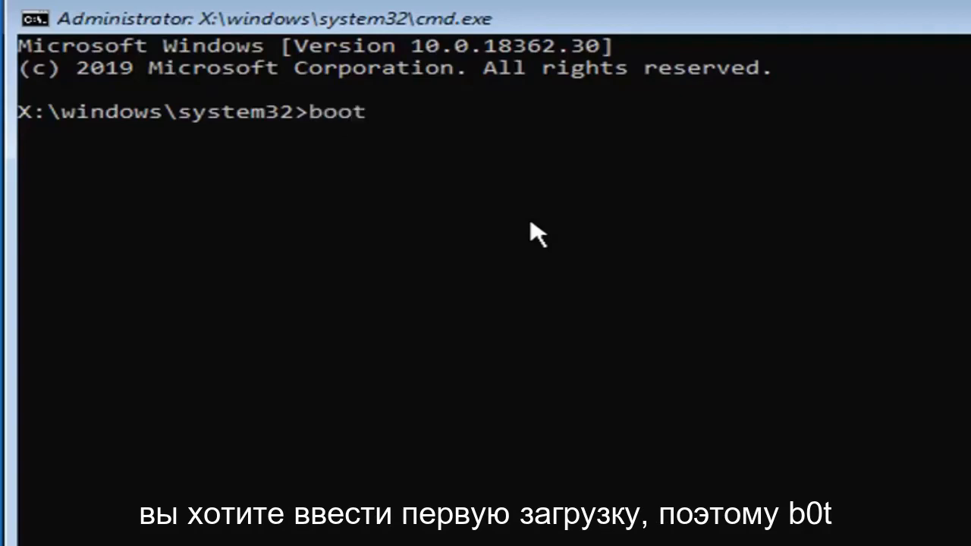
pyautogui.write('rec')
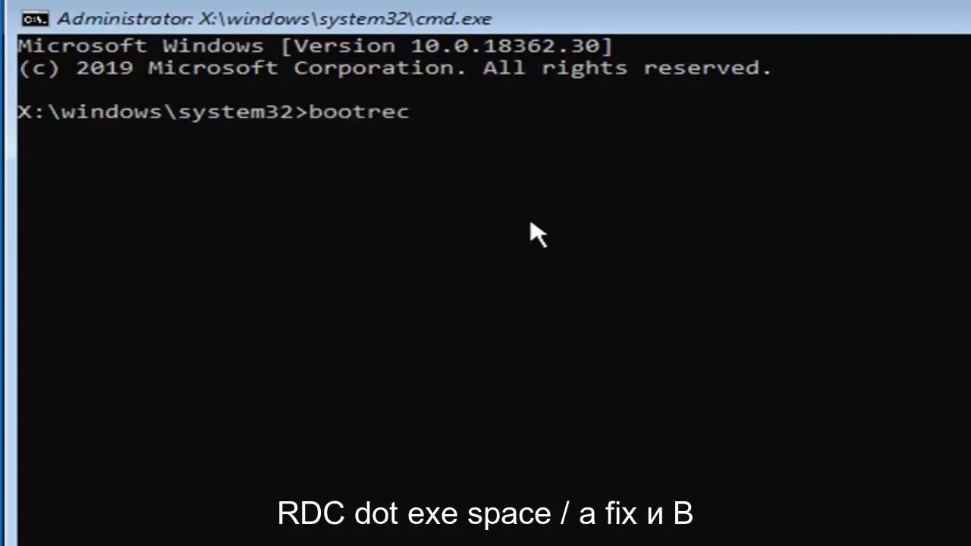
pyautogui.write('.exe')
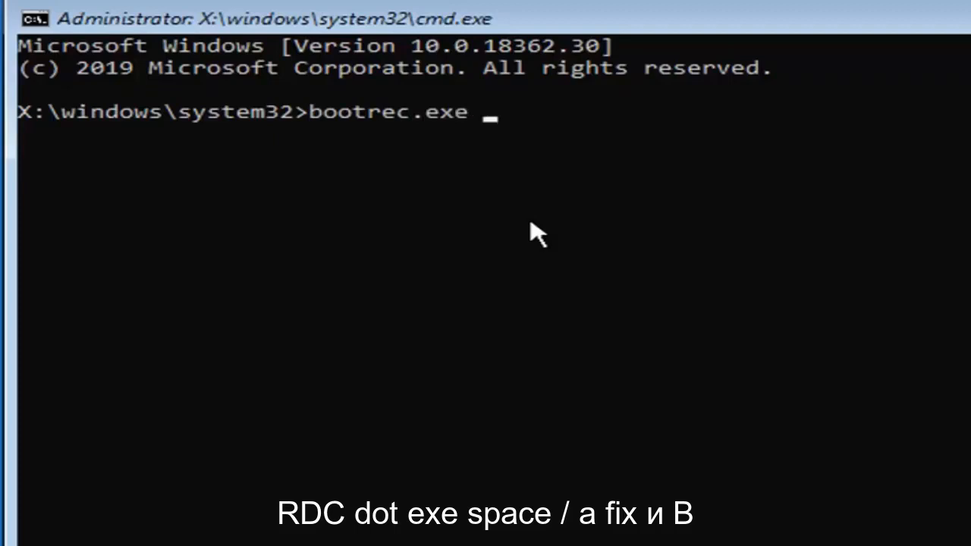
pyautogui.write('/')
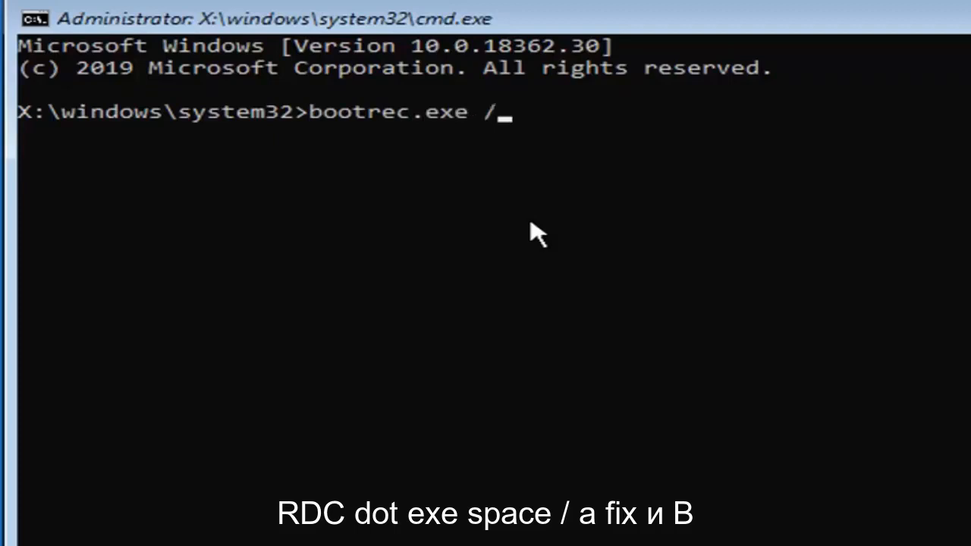
pyautogui.write('fixmbr')
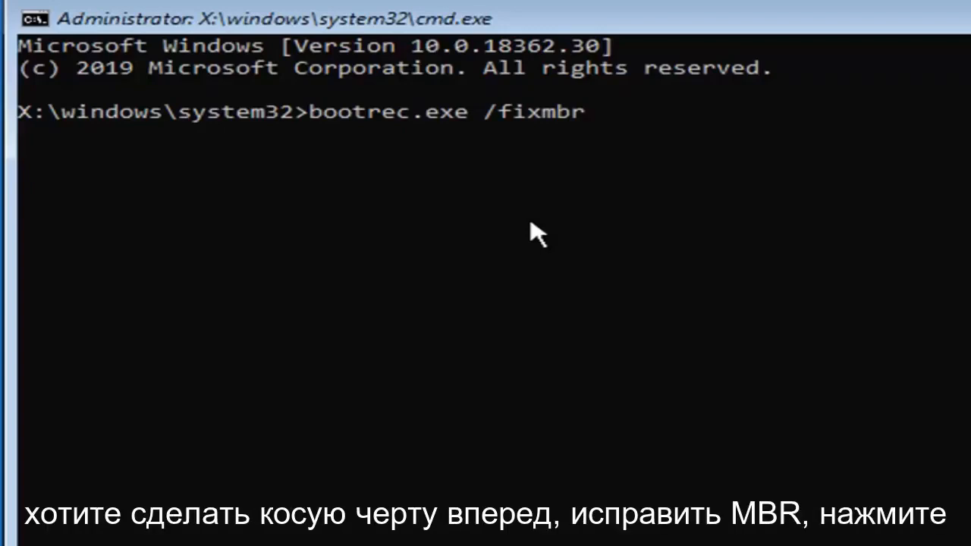
pyautogui.press('Return')
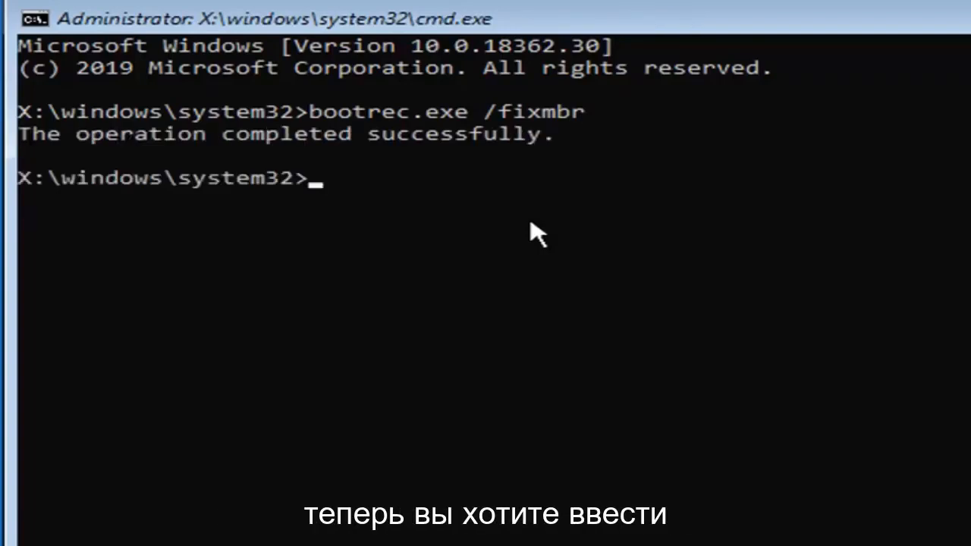
pyautogui.write('b')
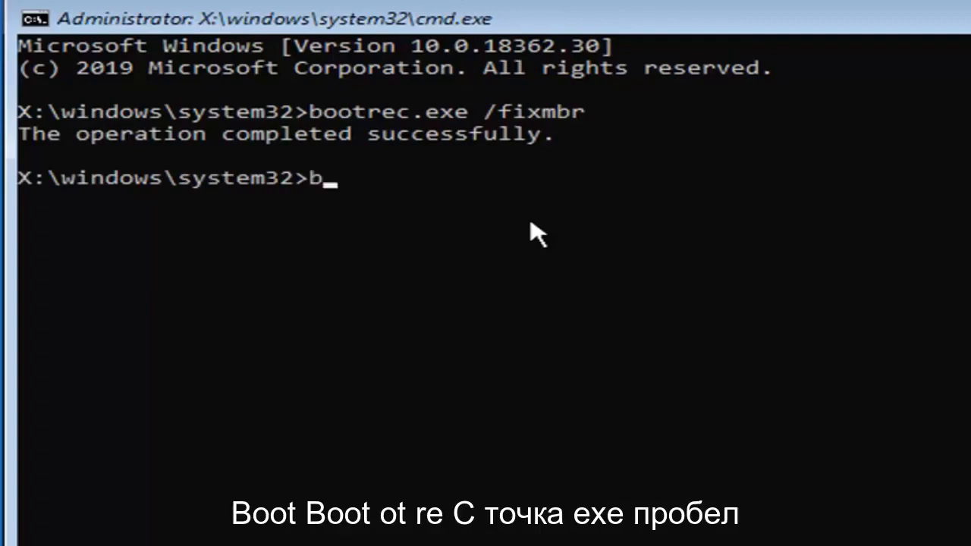
pyautogui.write('oot')
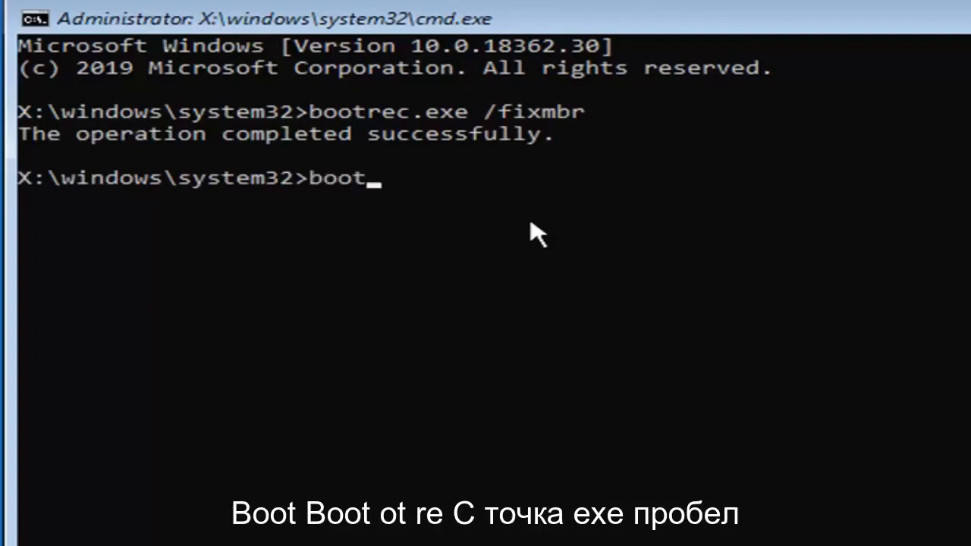
pyautogui.write('rec')
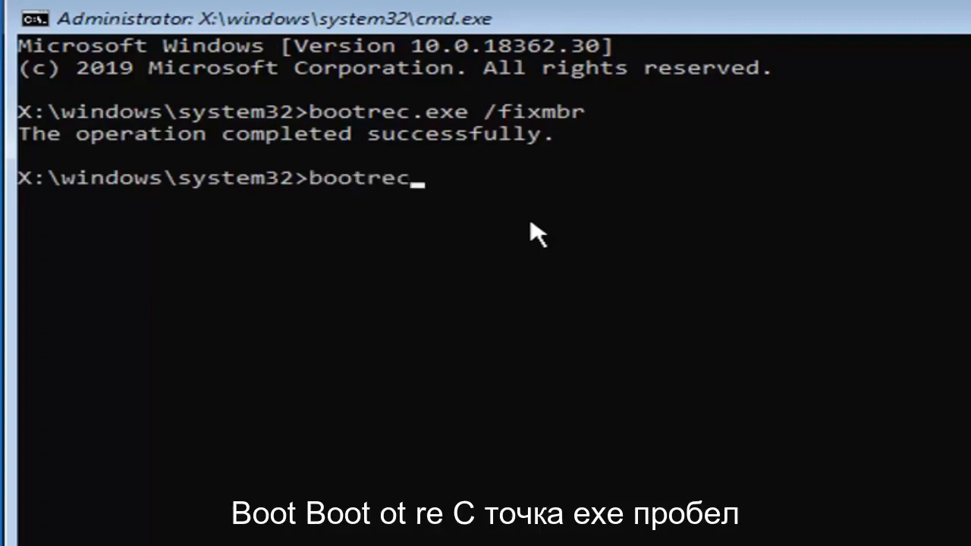
pyautogui.write('.exe /')
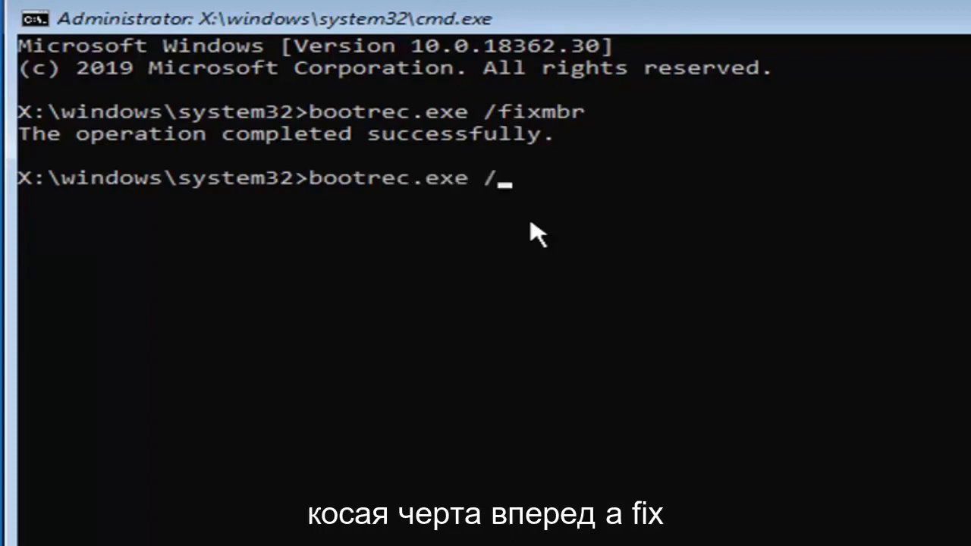
pyautogui.write('fixn')
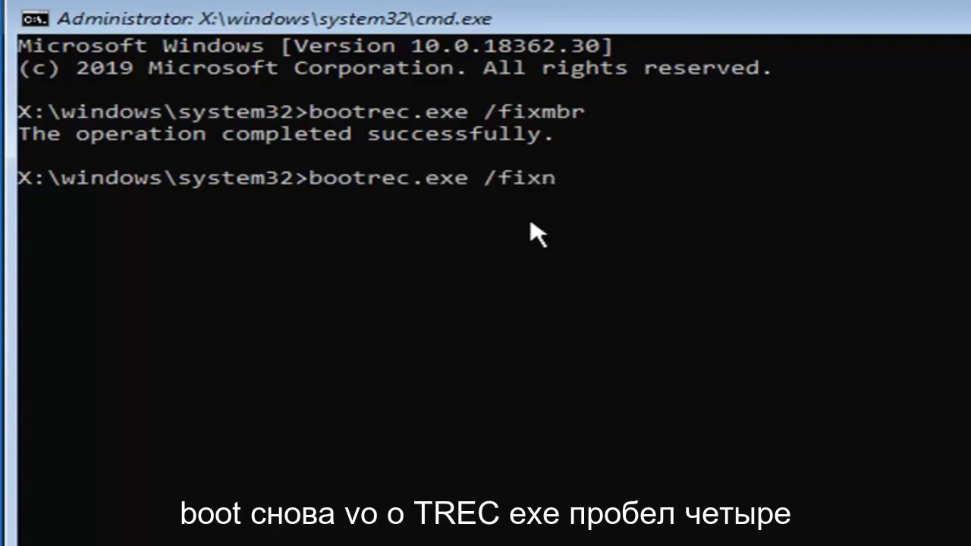
pyautogui.write('boot')
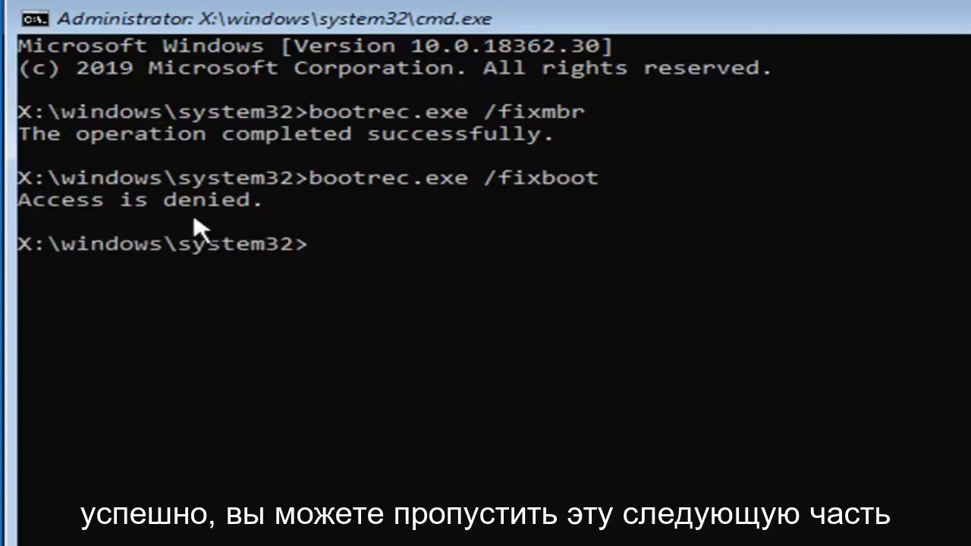
pyautogui.moveTo(330, 254)
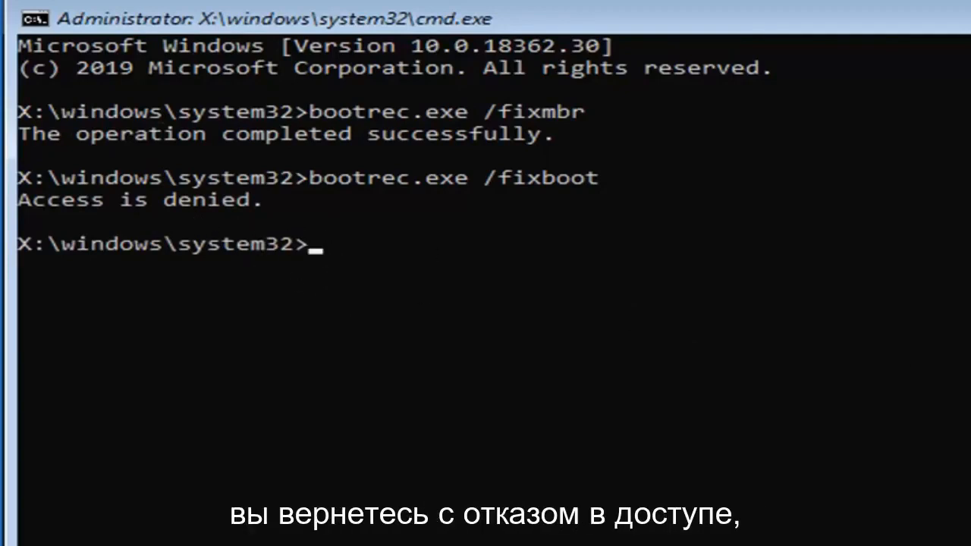
pyautogui.moveTo(716, 294)
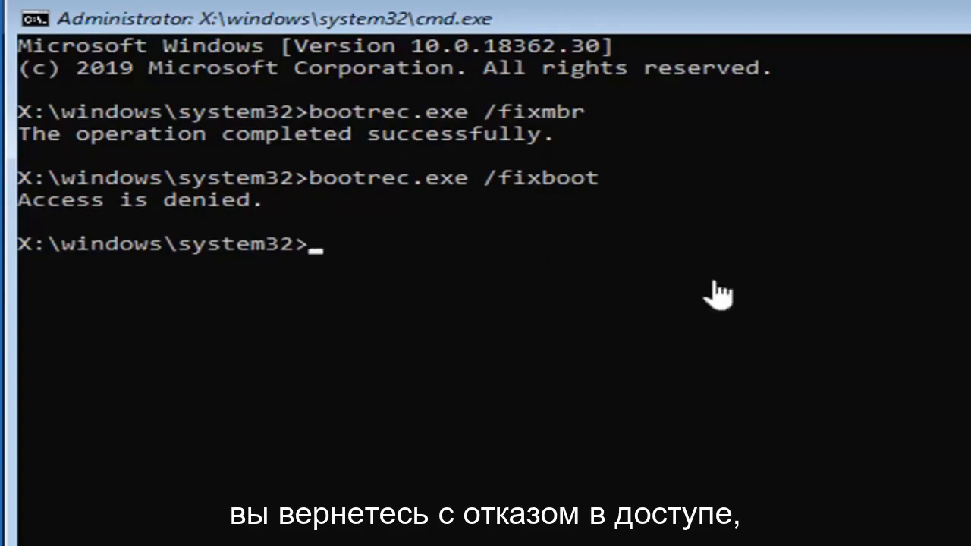
pyautogui.moveTo(345, 280)
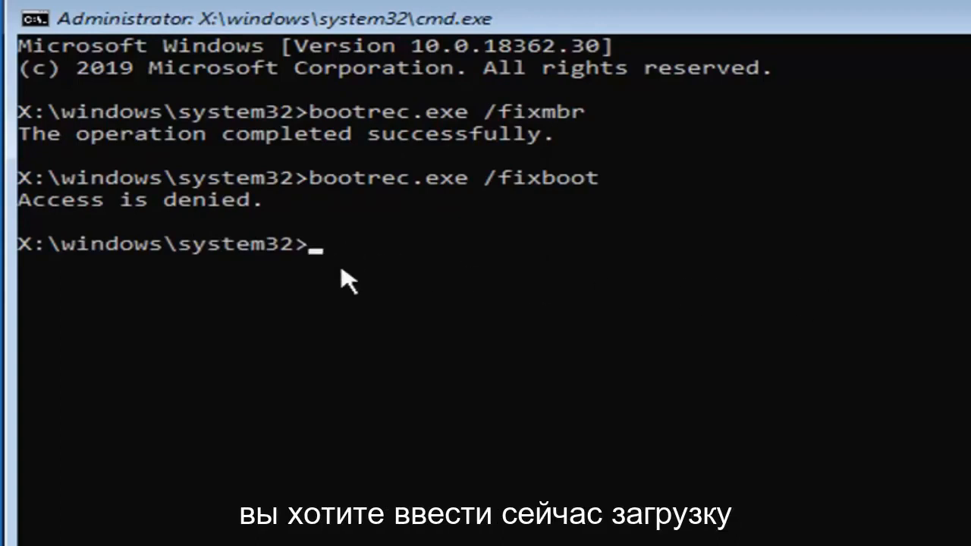
# Step: Run 'bootsect /nt60 sys' to update the NTFS boot code on the C: volume
pyautogui.write('boo')
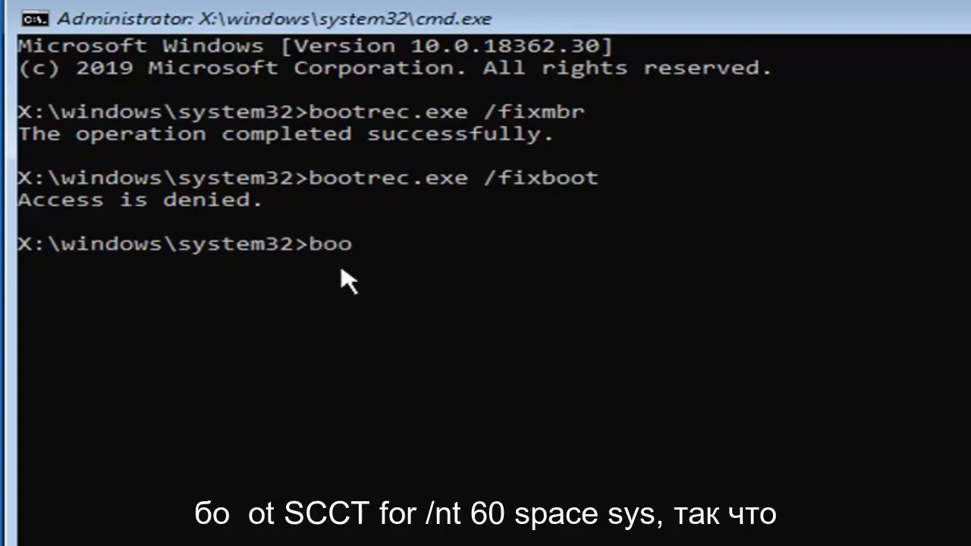
pyautogui.write('tsec')
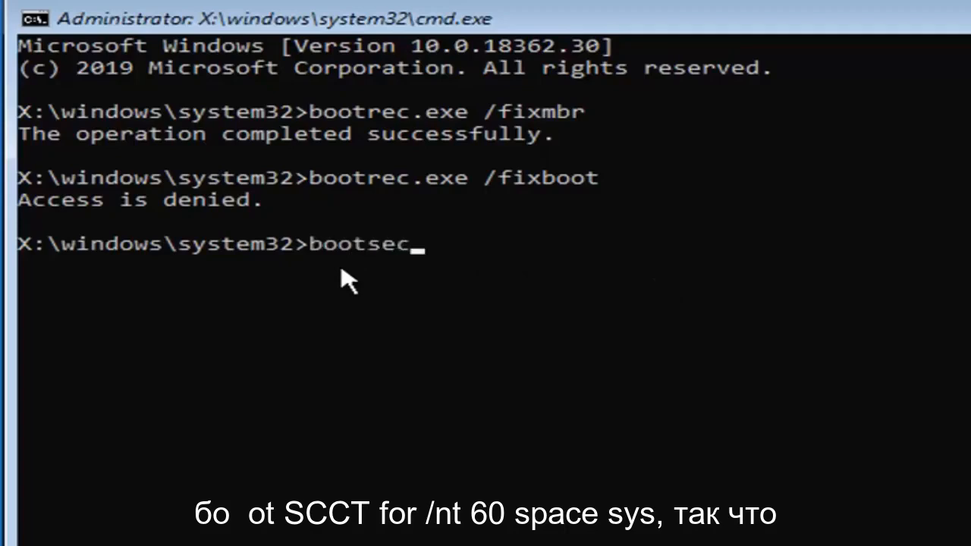
pyautogui.write('t/')
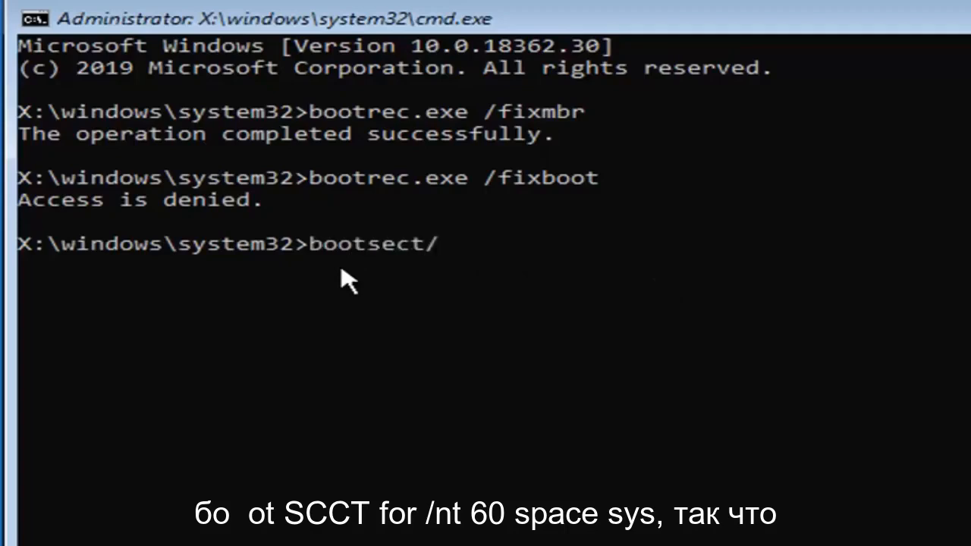
pyautogui.write('nt')
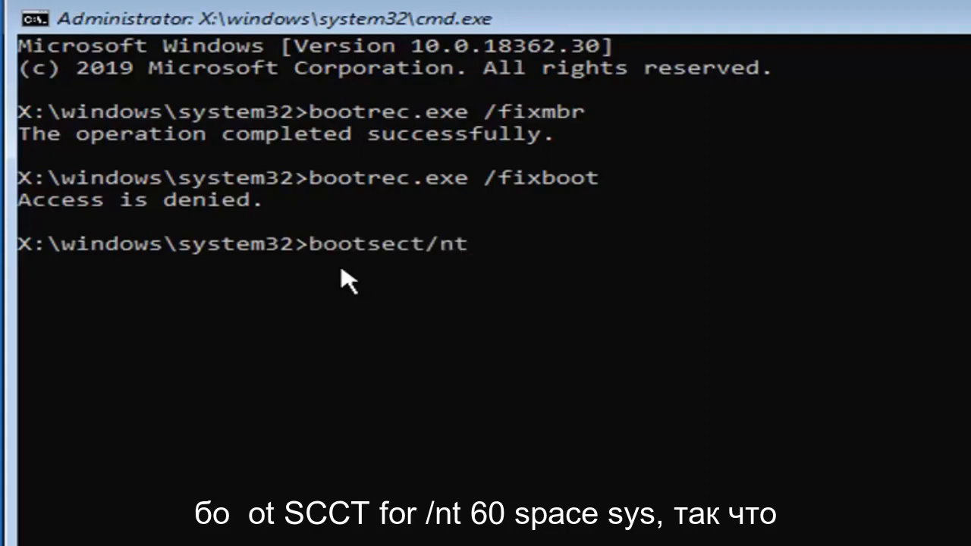
pyautogui.write('60')
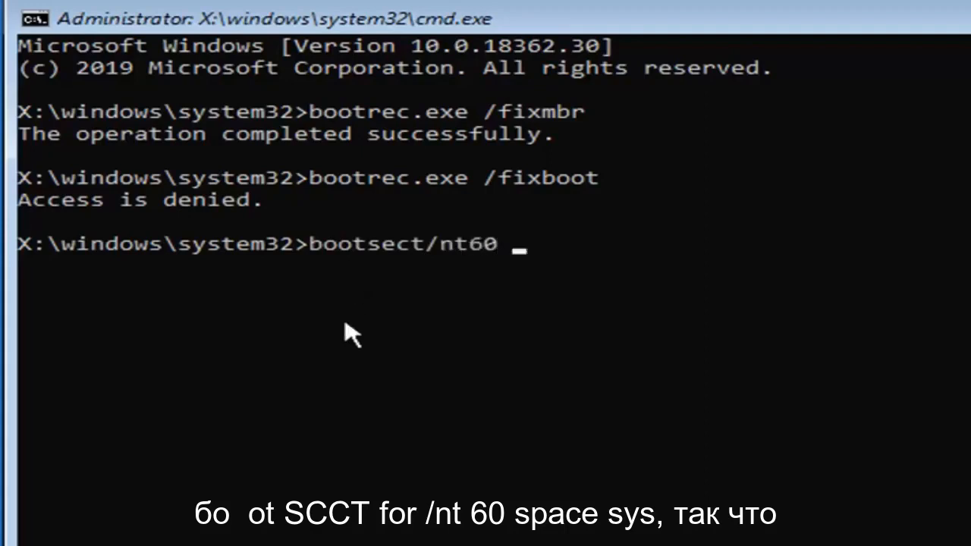
pyautogui.write('a')
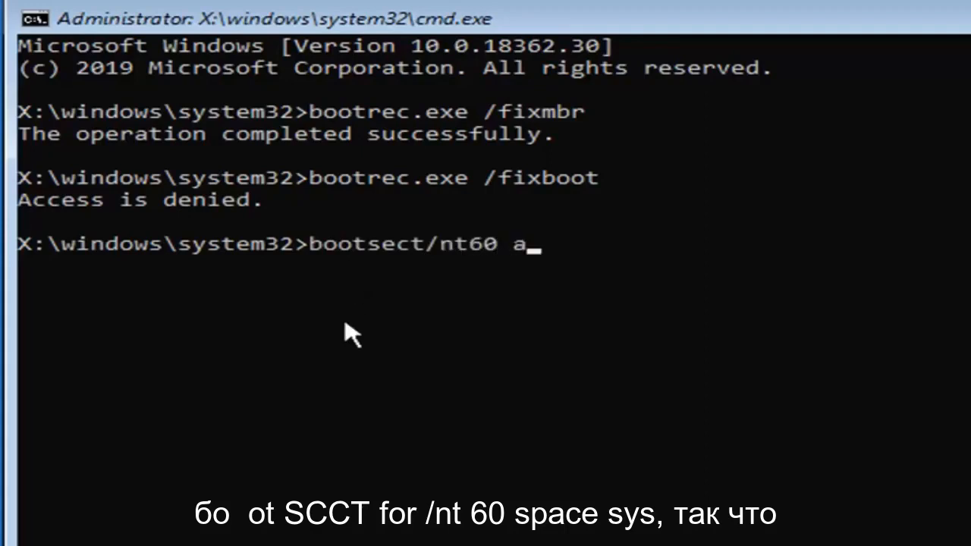
pyautogui.write('sys')
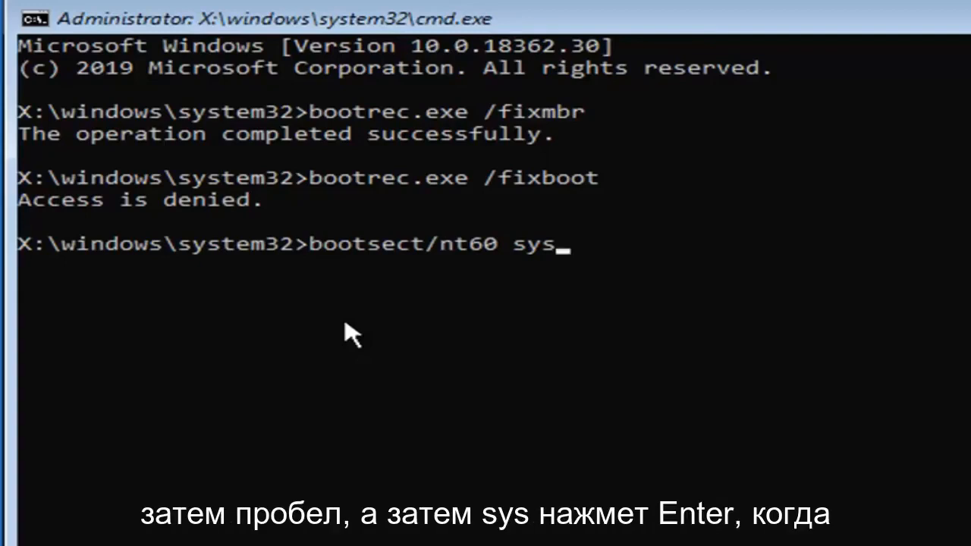
pyautogui.press('Return')
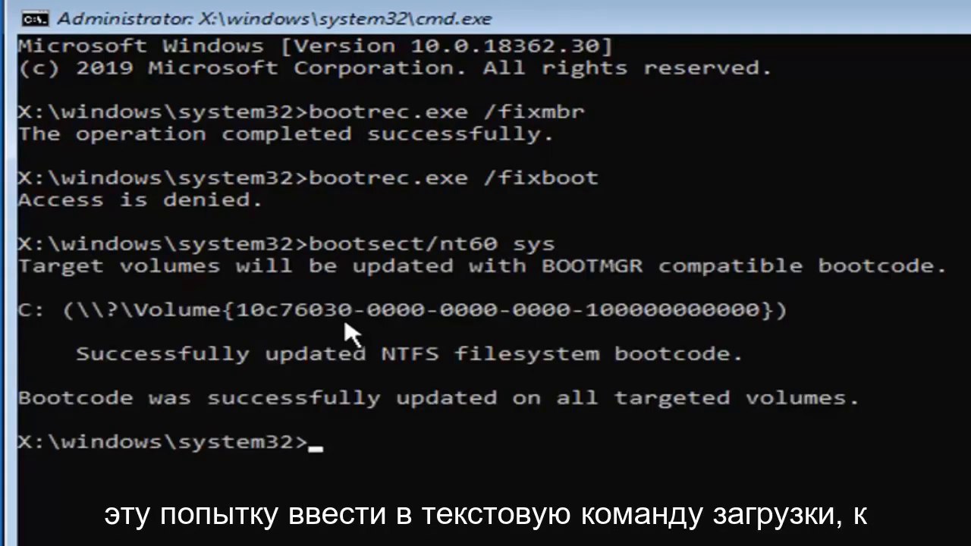
pyautogui.moveTo(514, 136)
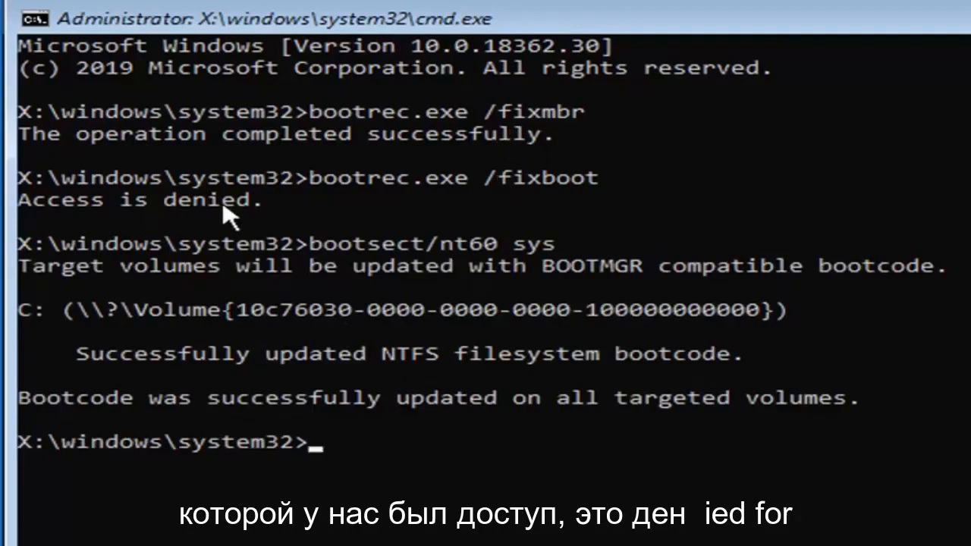
# Step: Run 'bootrec.exe /fixboot' again, completing the boot sector repair successfully
pyautogui.write('b')
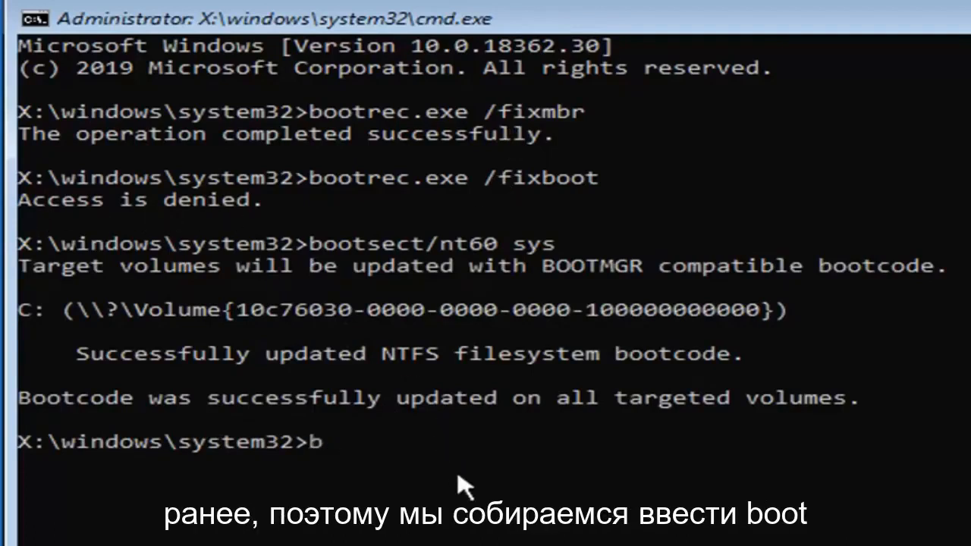
pyautogui.write('ootrec.exe')
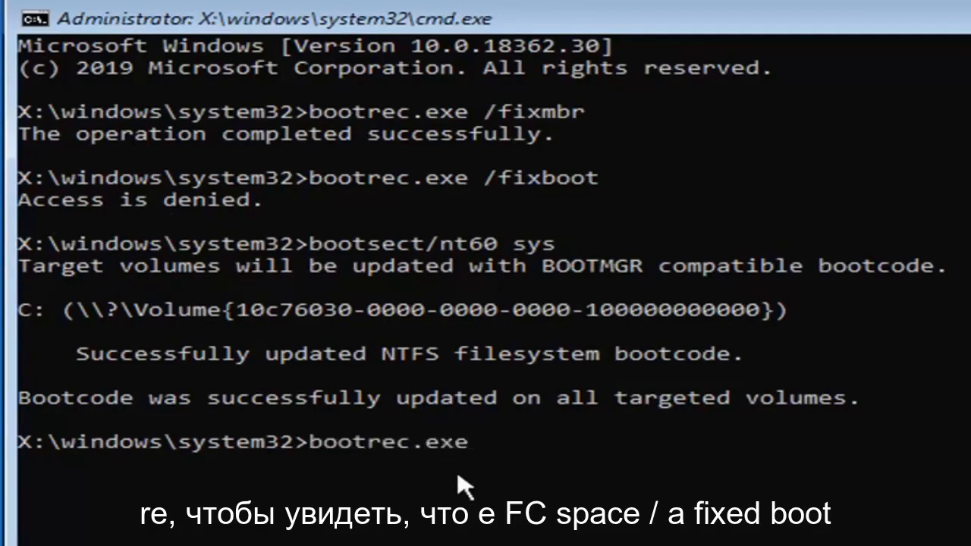
pyautogui.write('/fixboot')
pyautogui.write('sfc /scannow /offbootdir=c:')
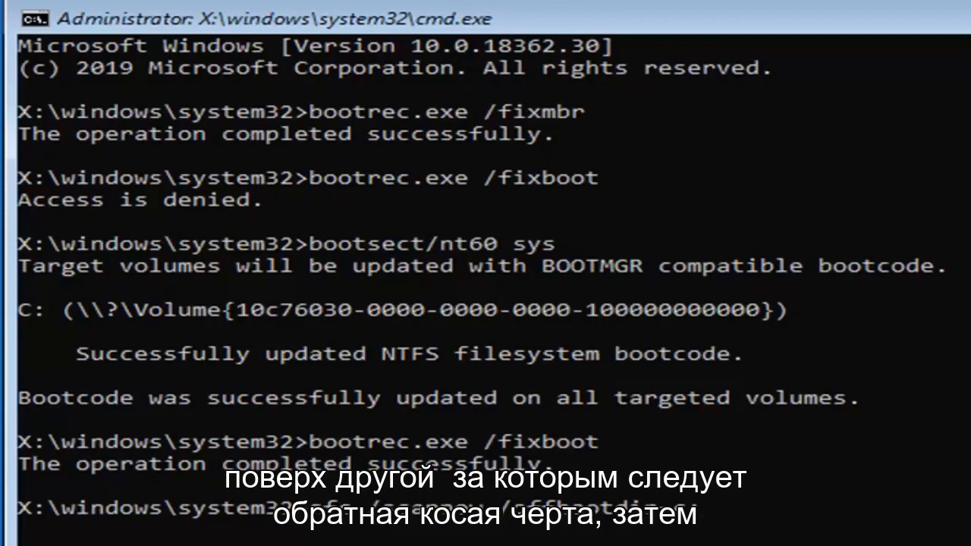
# Step: Run 'sfc /scannow /offbootdir=c:\ /offwindir=c:\windows', which prints SFC usage help
pyautogui.write('\\/offw')
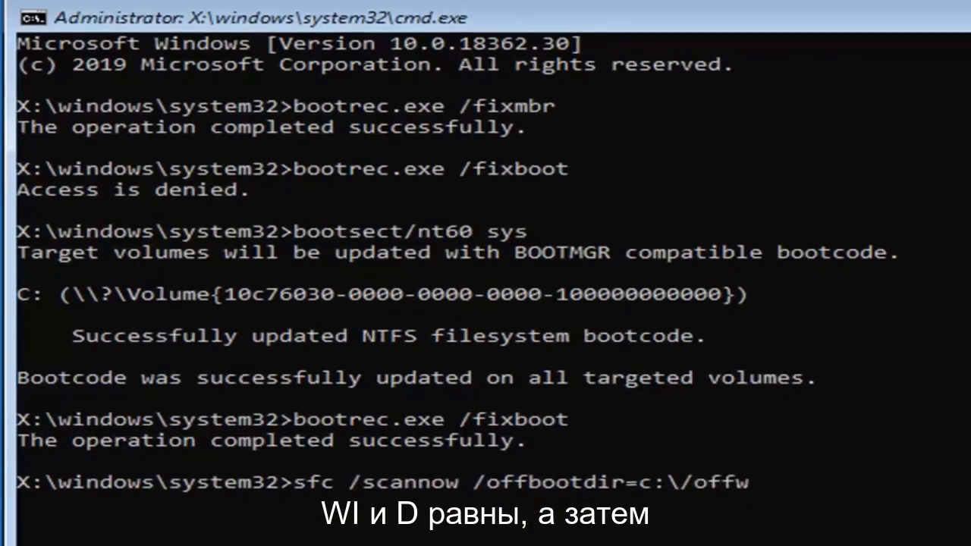
pyautogui.write('ind')
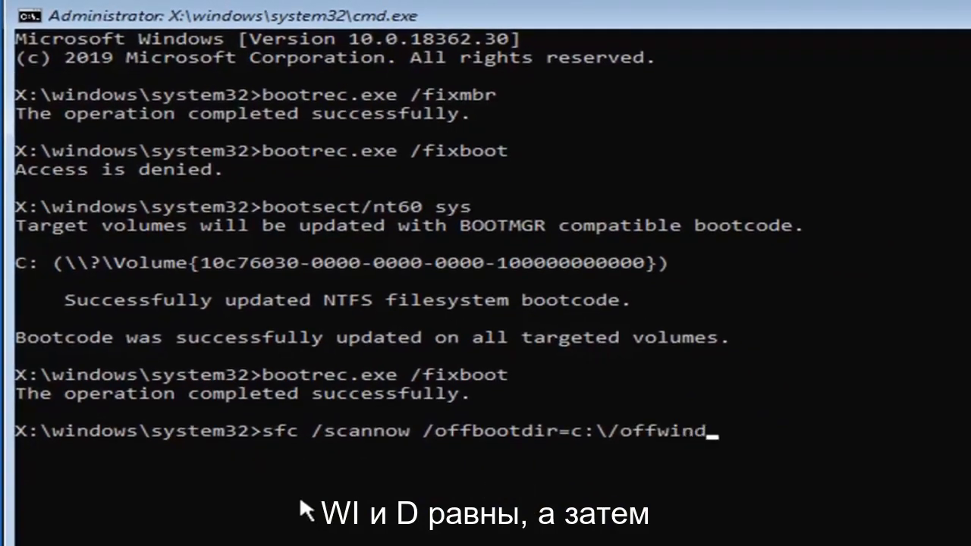
pyautogui.write('ir=')
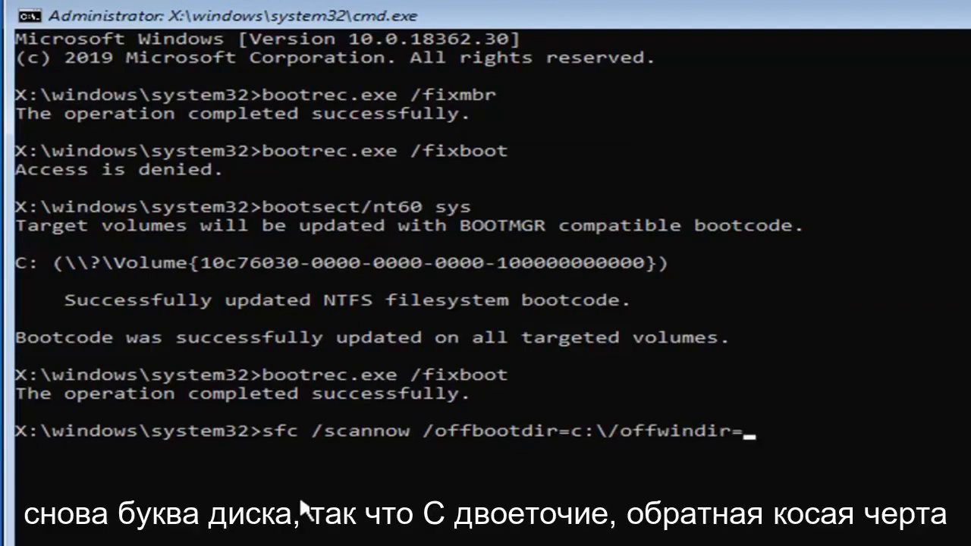
pyautogui.write('c')
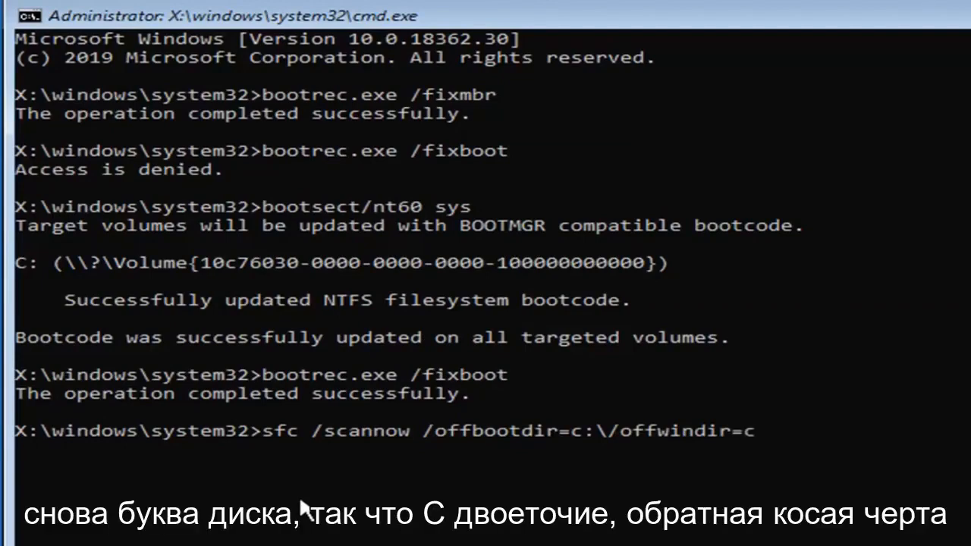
pyautogui.write(':\\')
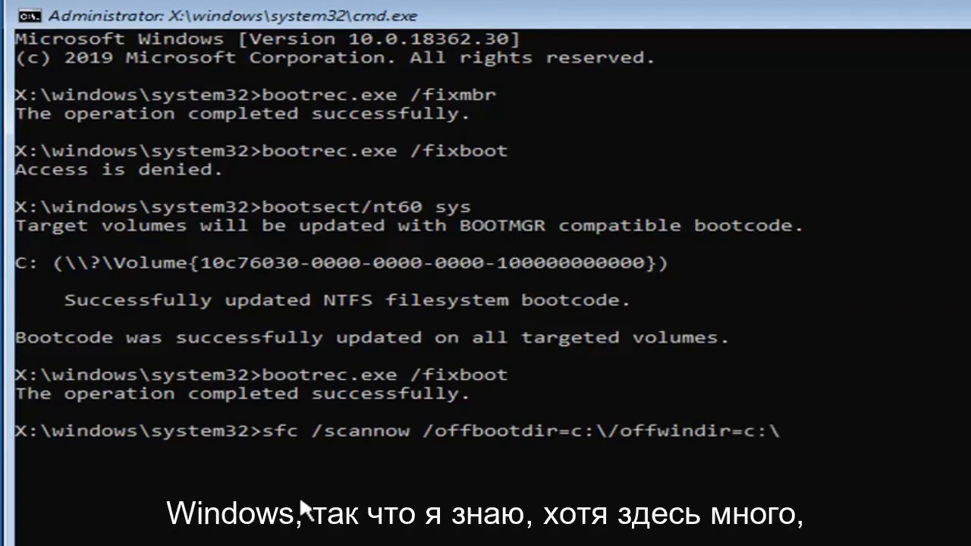
pyautogui.write('windows')
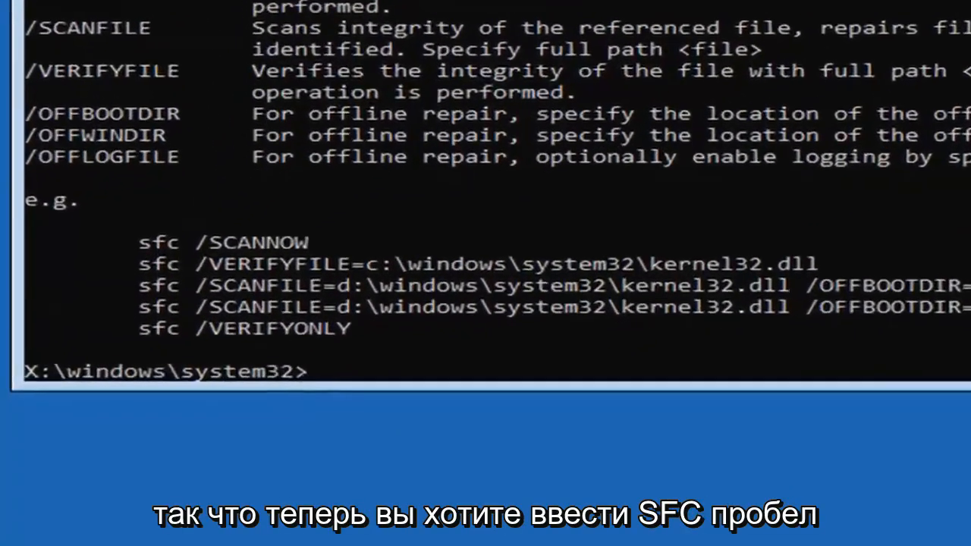
# Step: Run a plain 'sfc /scannow' system file scan
pyautogui.write('sfc')
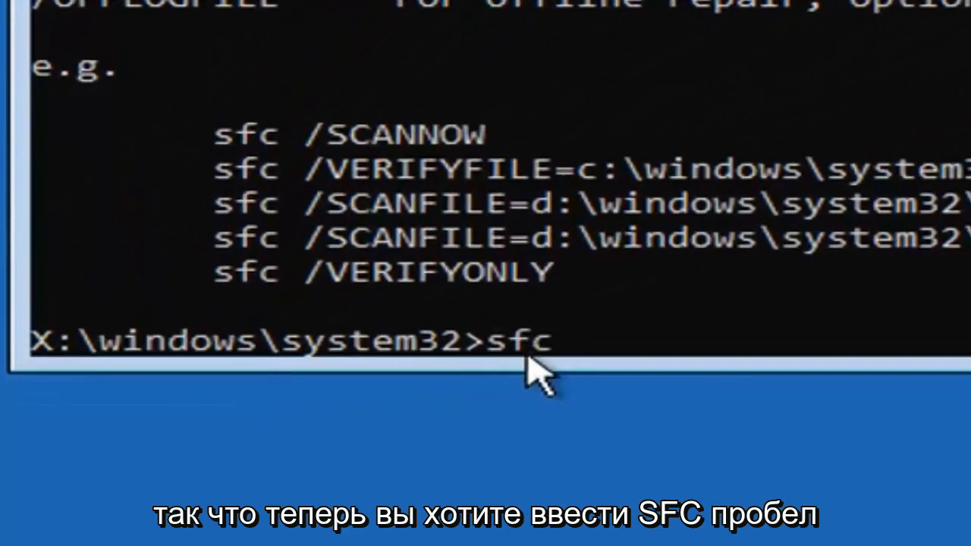
pyautogui.write('/scann')
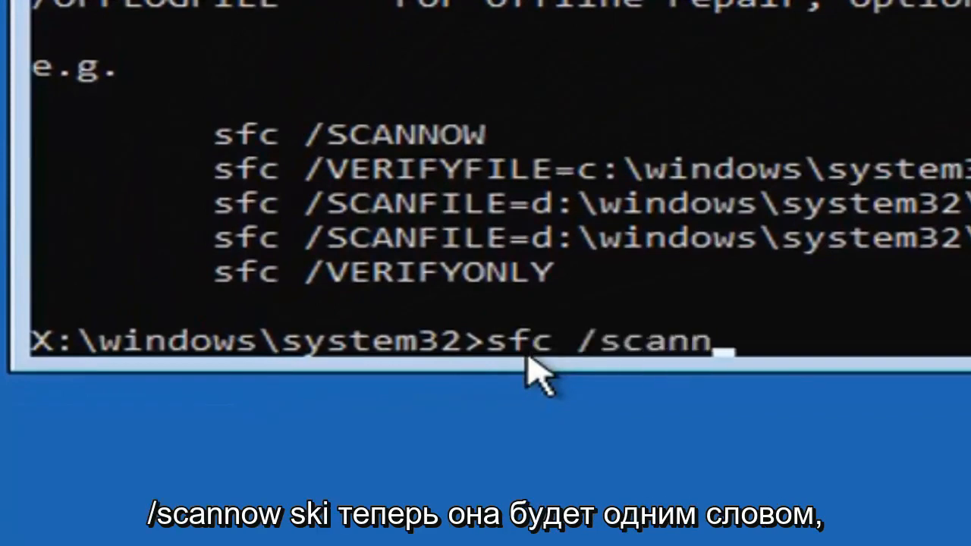
pyautogui.write('ow')
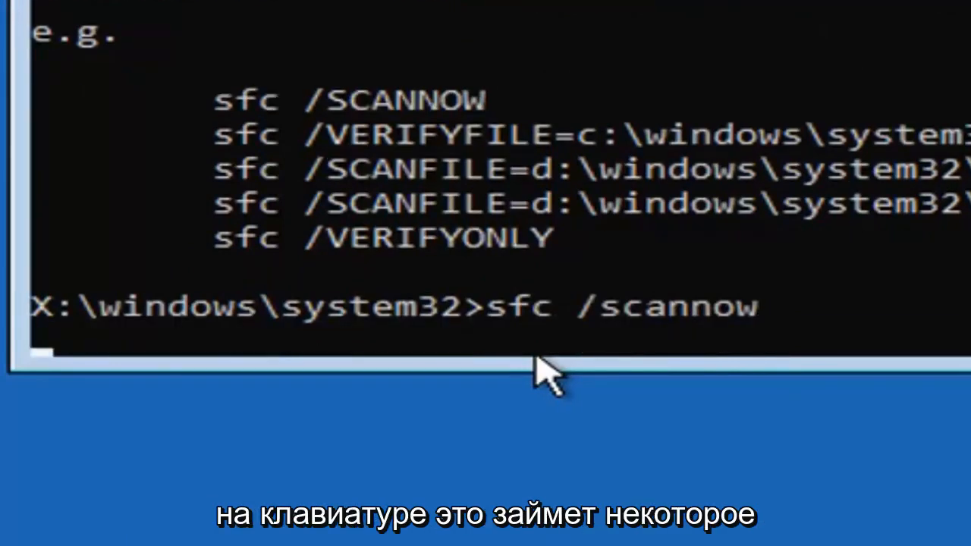
pyautogui.press('Return')
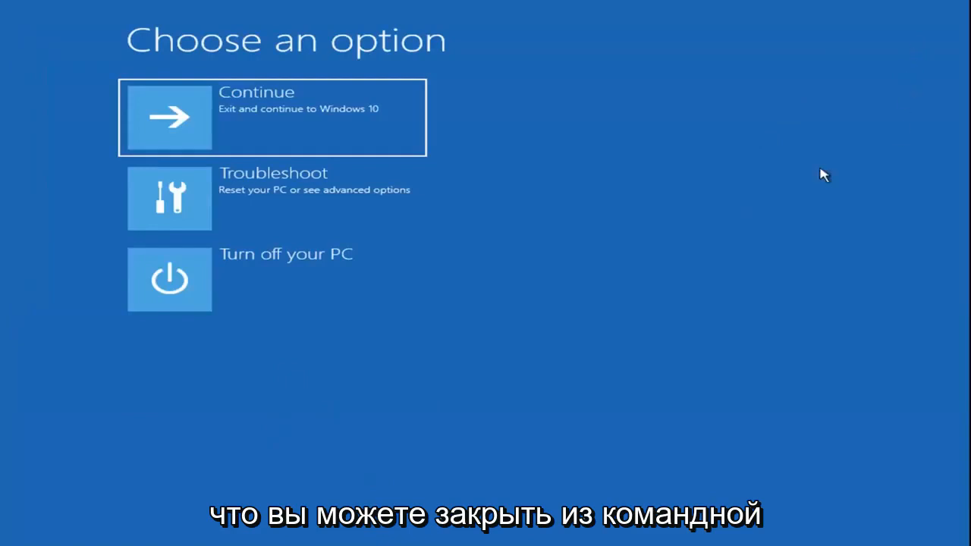
pyautogui.moveTo(188, 211)
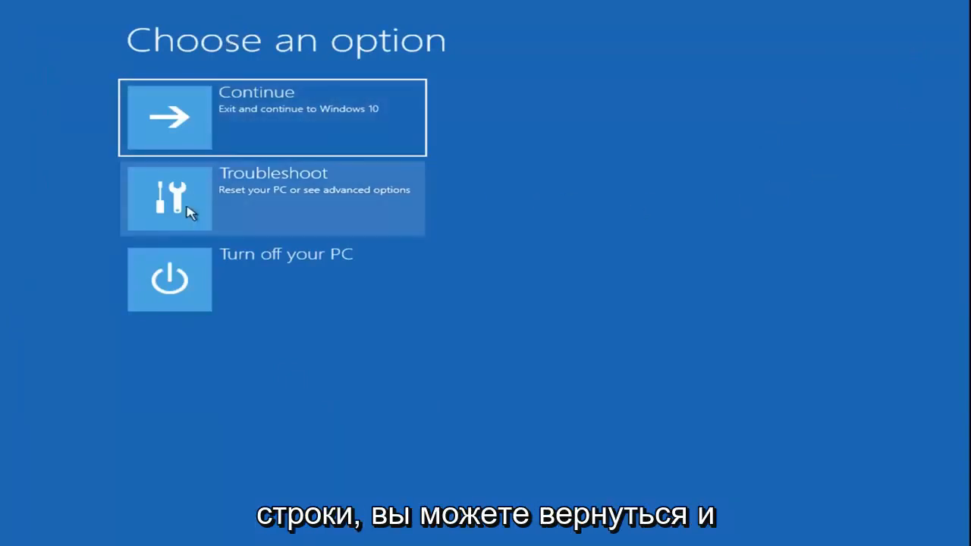
# Step: Visit Advanced options briefly, then return to the Troubleshoot page
pyautogui.click(272, 198)
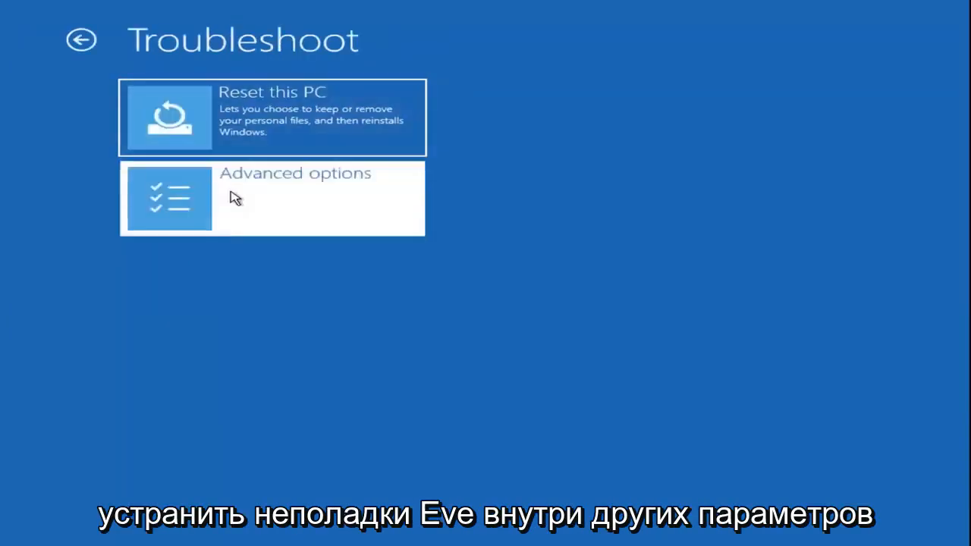
pyautogui.click(271, 198)
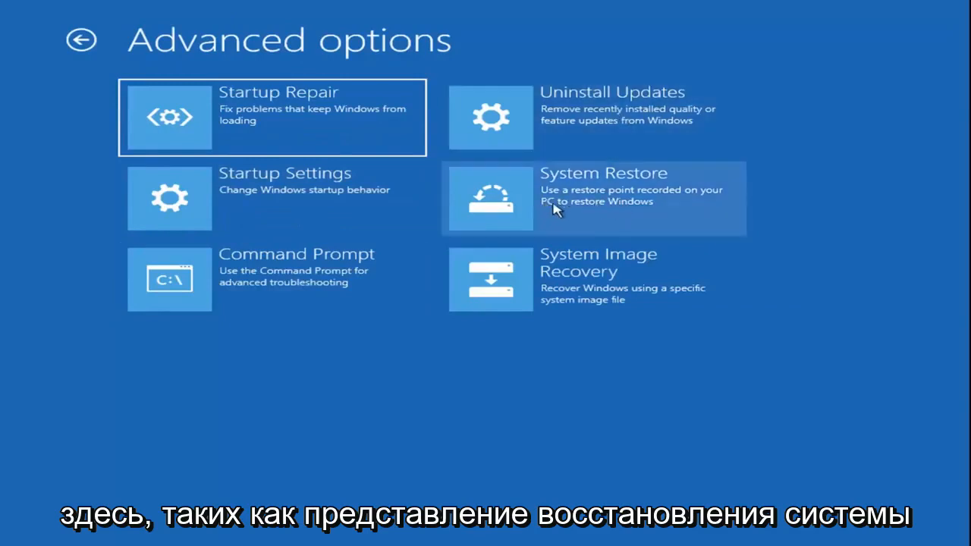
pyautogui.click(591, 198)
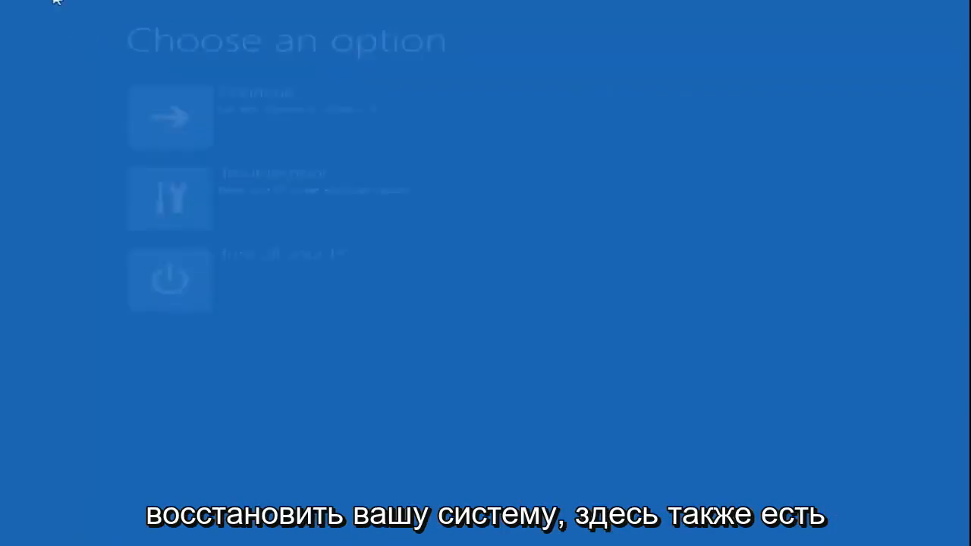
pyautogui.click(170, 198)
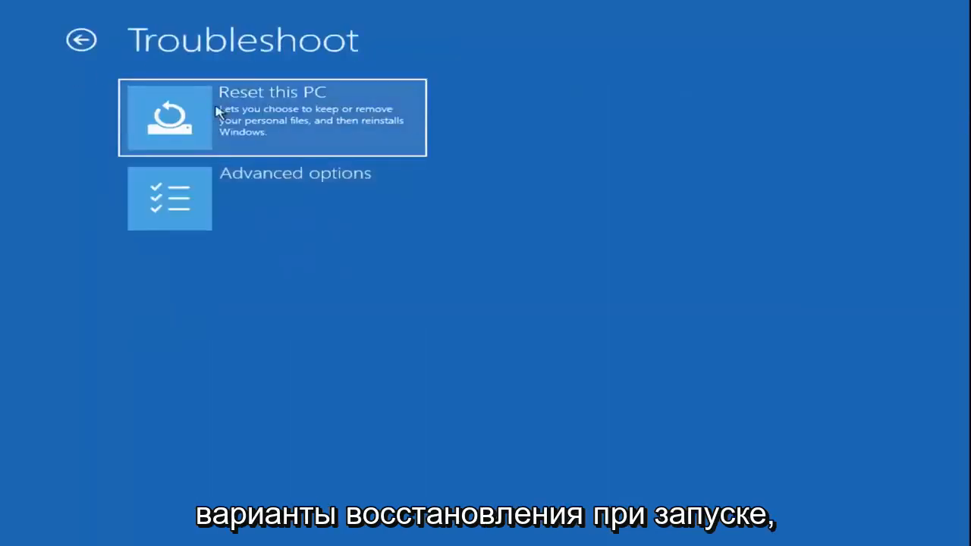